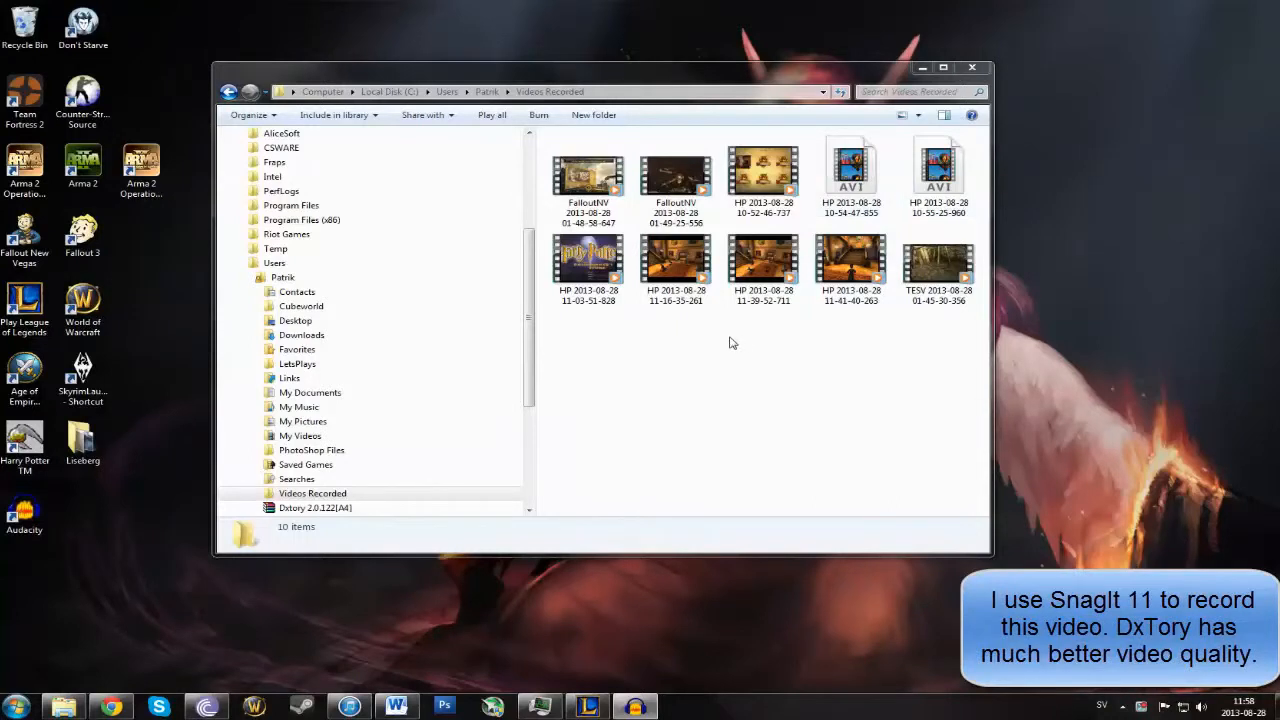
mouse_move(745, 385)
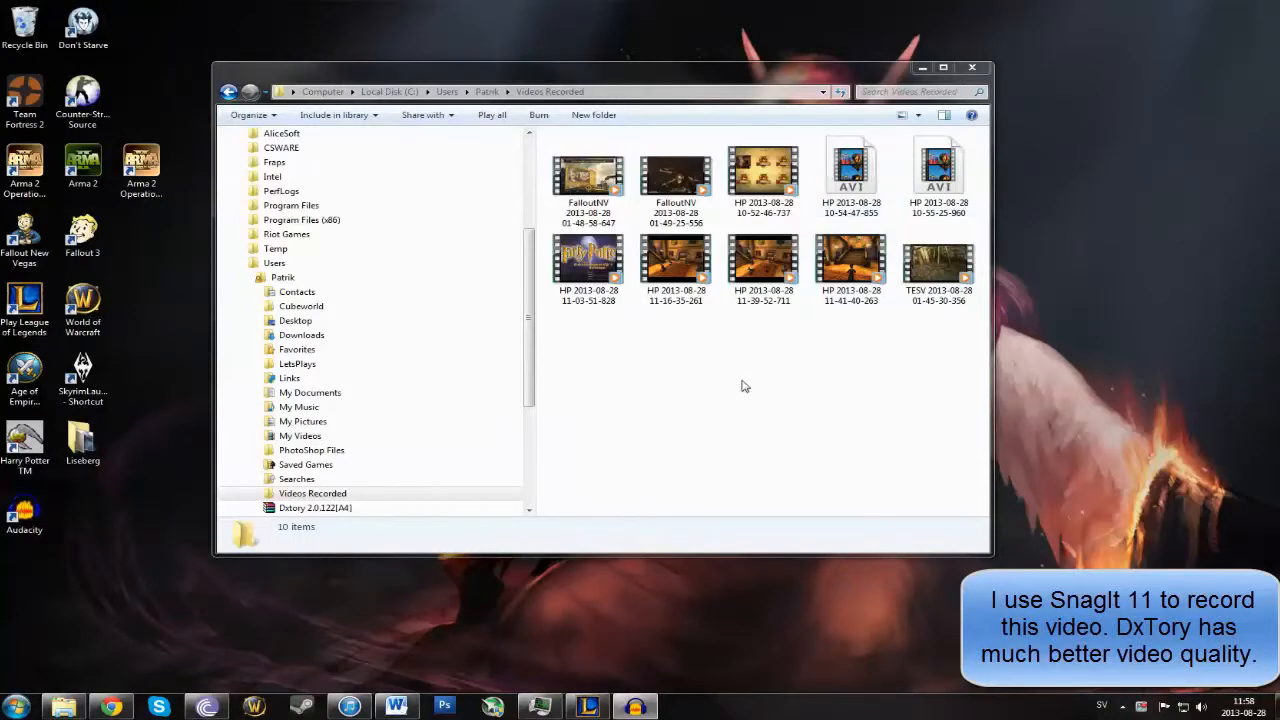
mouse_move(712, 349)
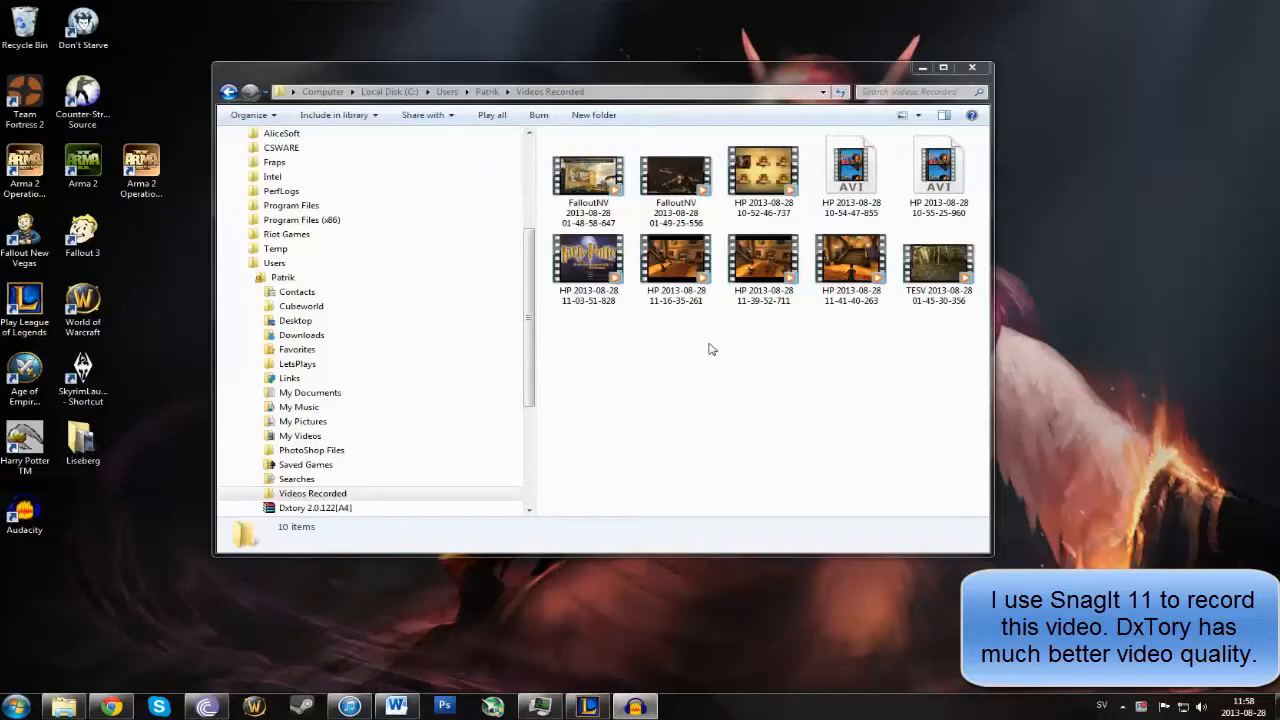
mouse_move(744, 374)
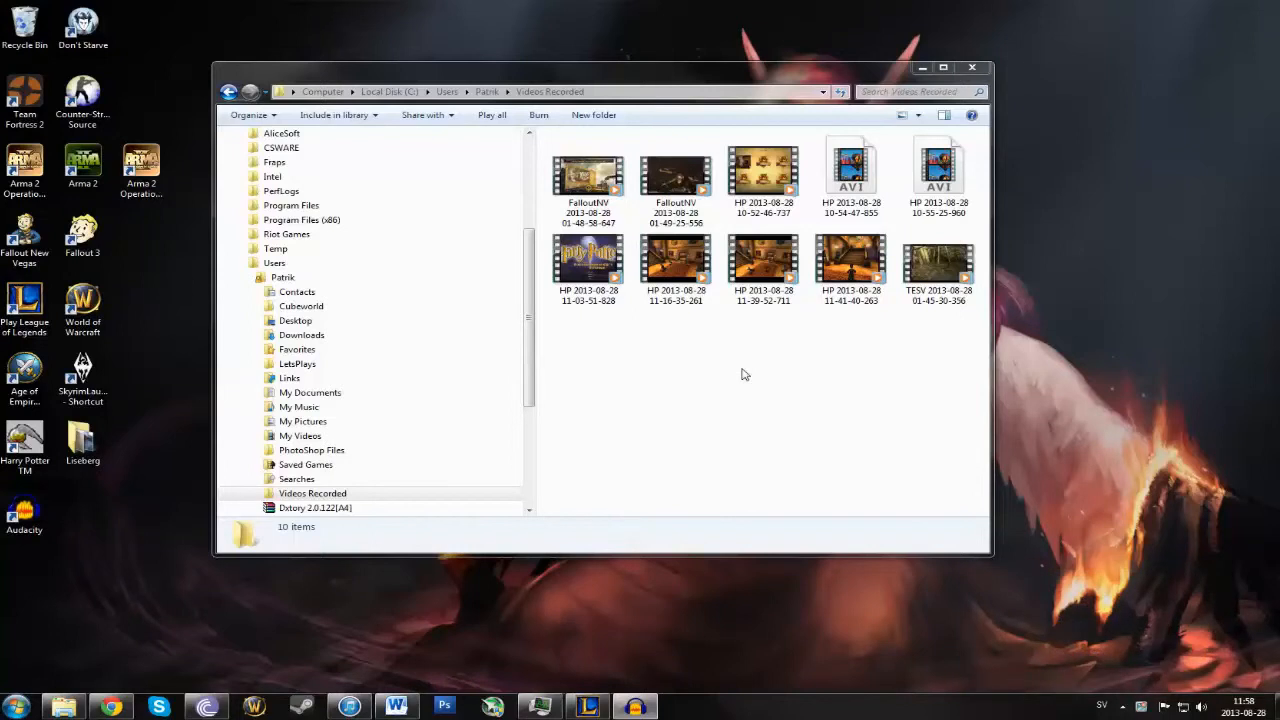
mouse_move(780, 340)
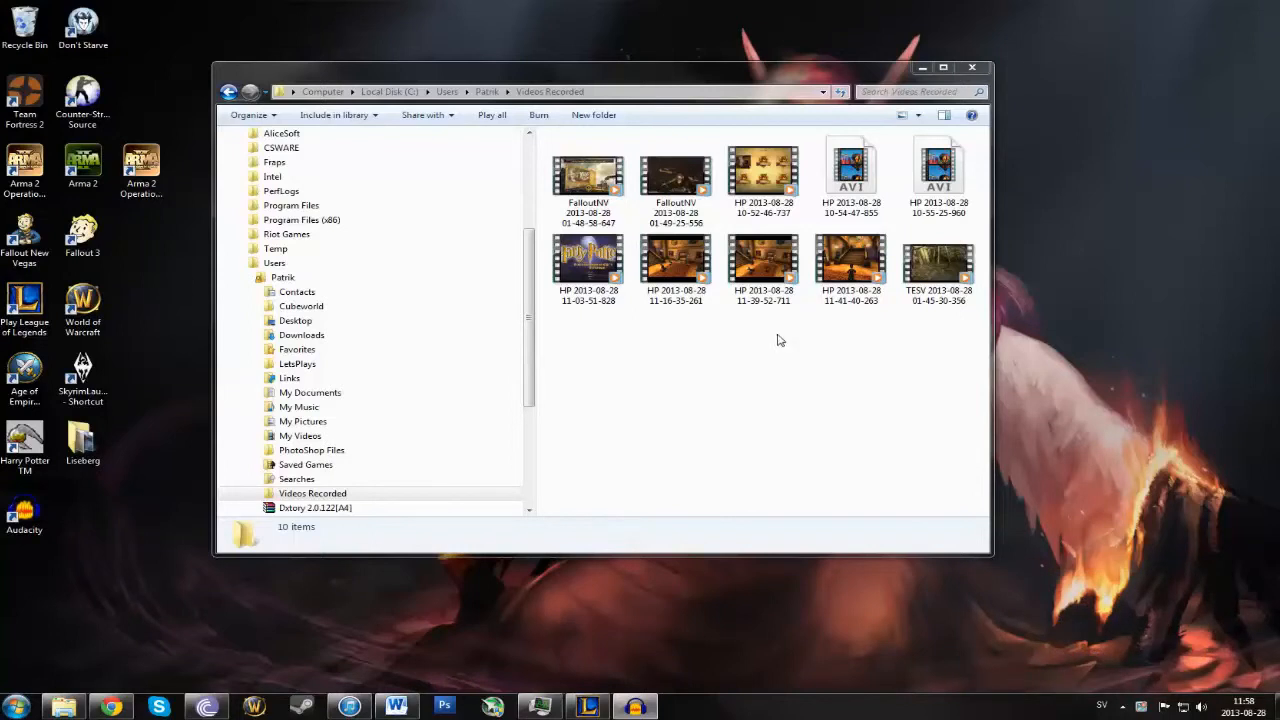
right_click(851, 260)
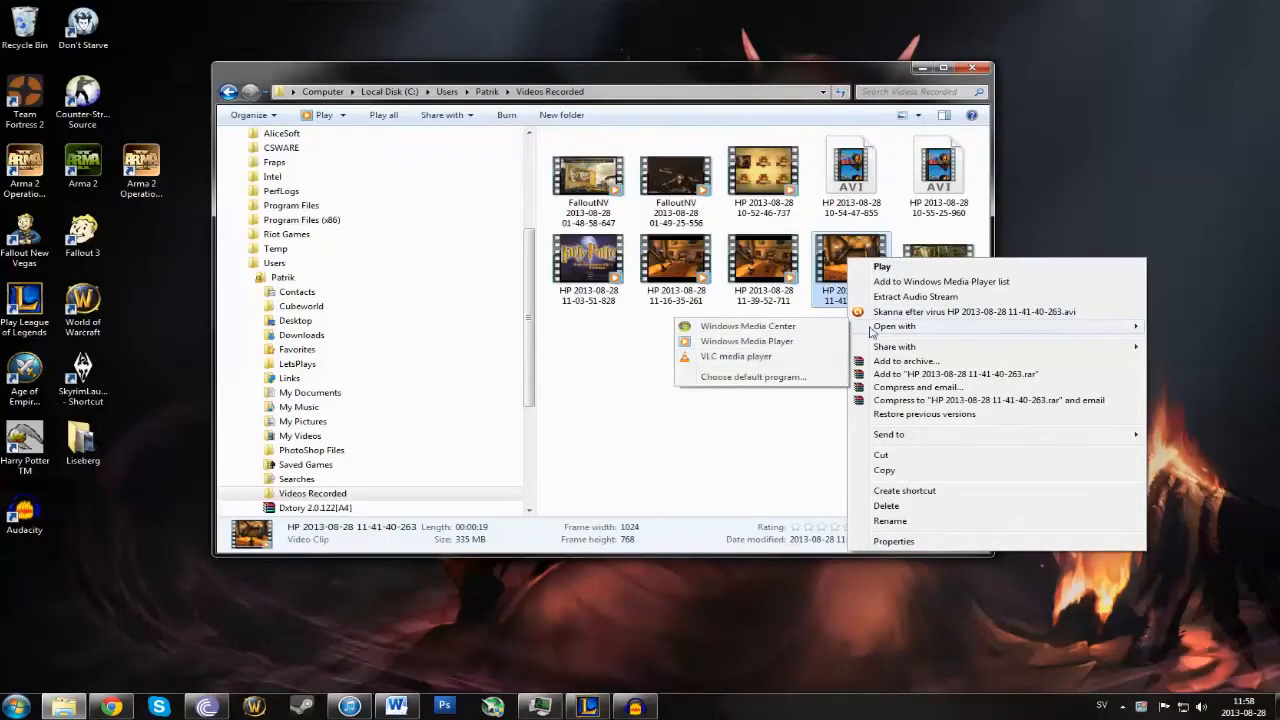
left_click(736, 356)
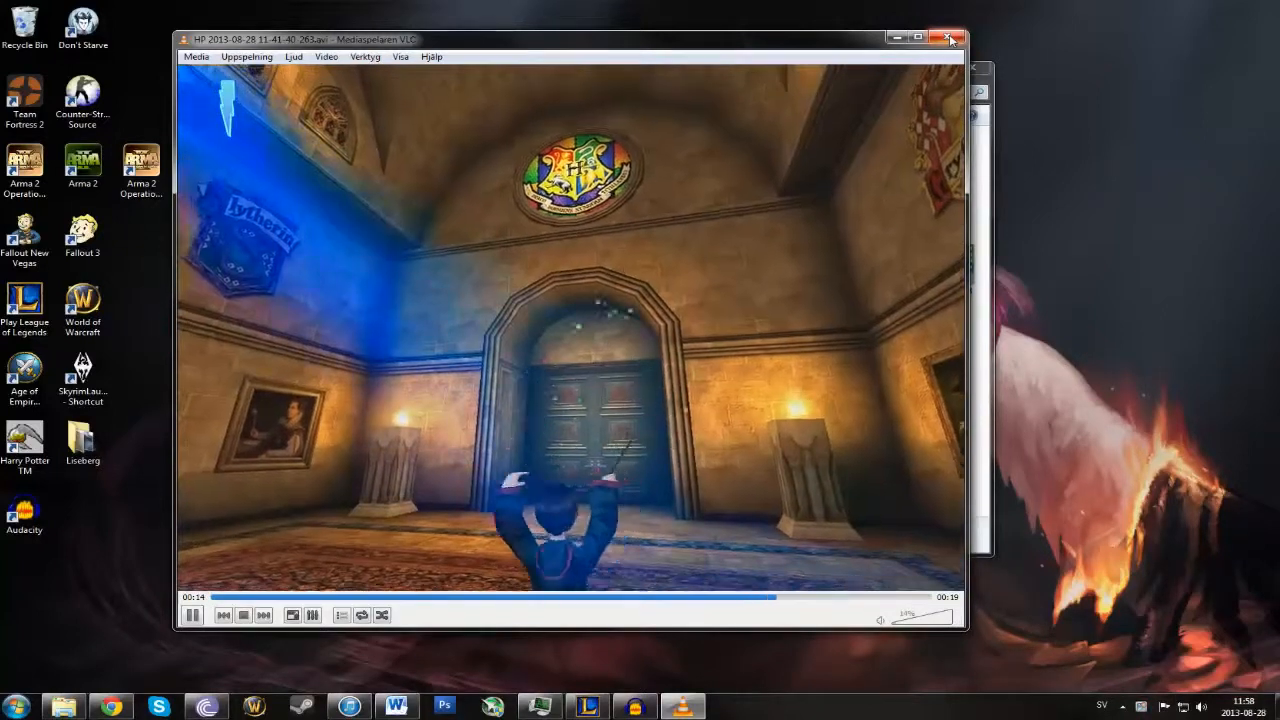
Close VLC's HP clip playback and dismiss the FalloutNV 01-48-58-647 context menu
left_click(947, 39)
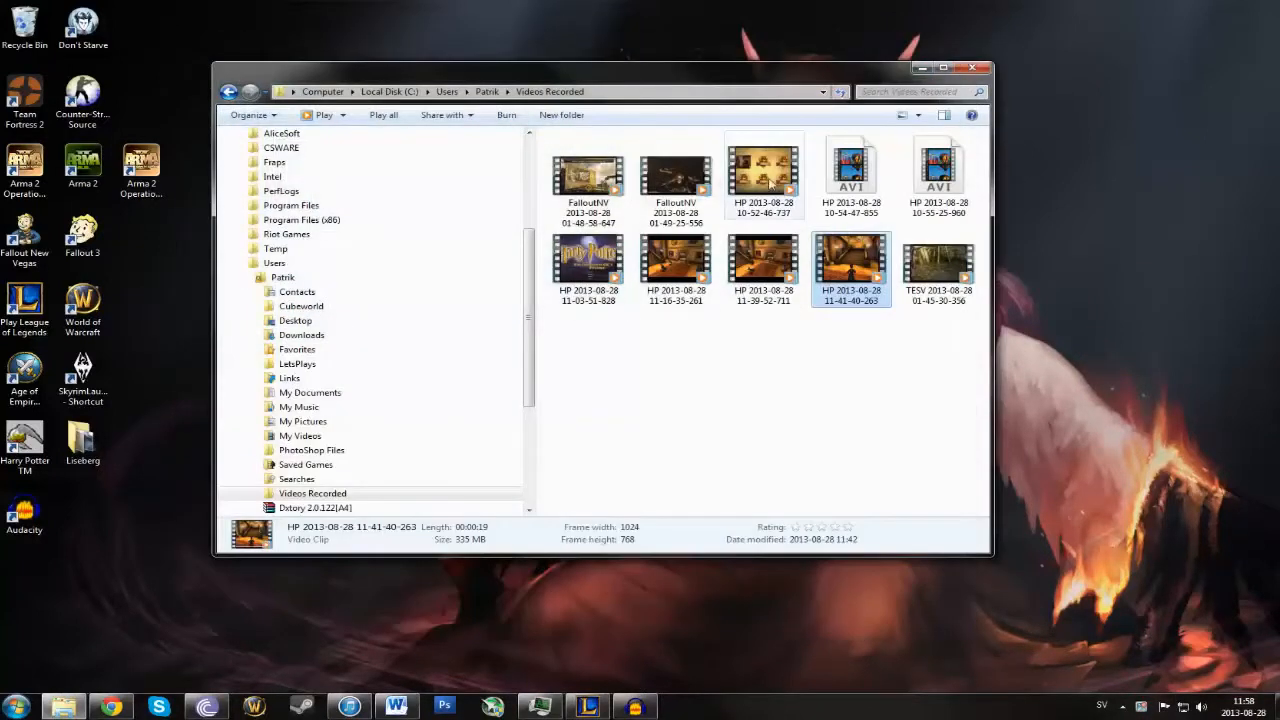
right_click(588, 175)
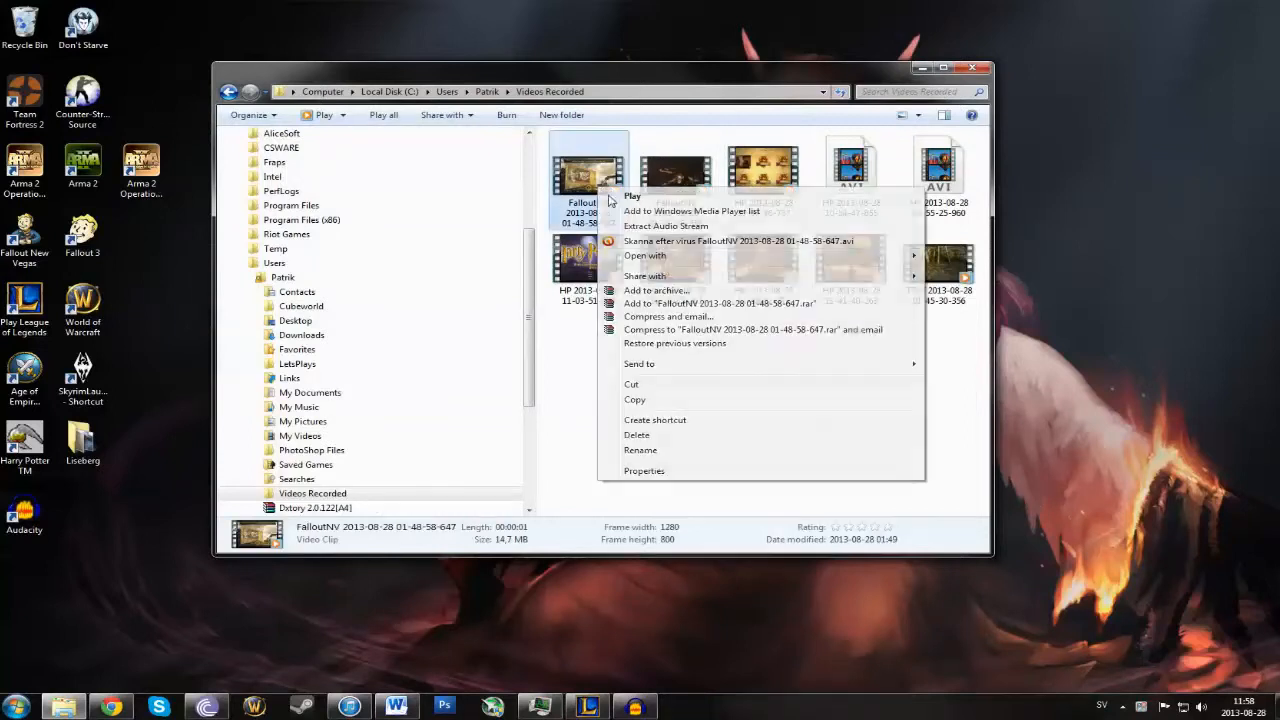
left_click(632, 195)
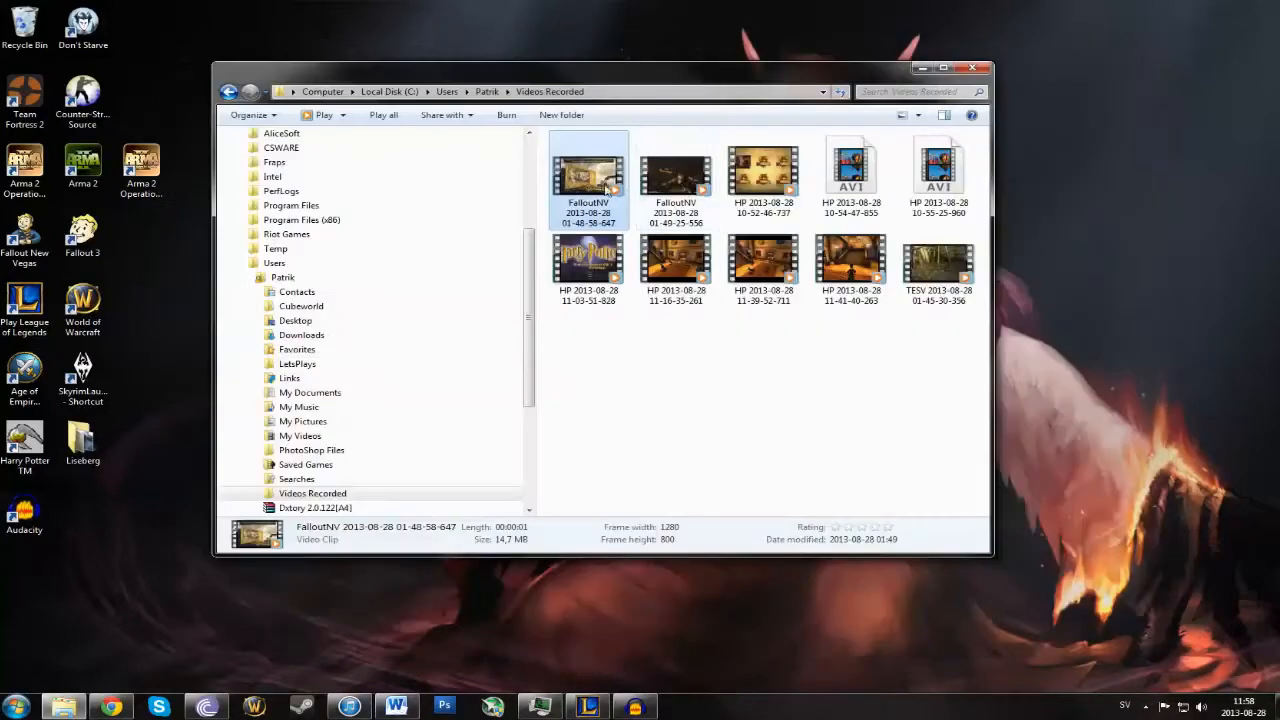
right_click(675, 170)
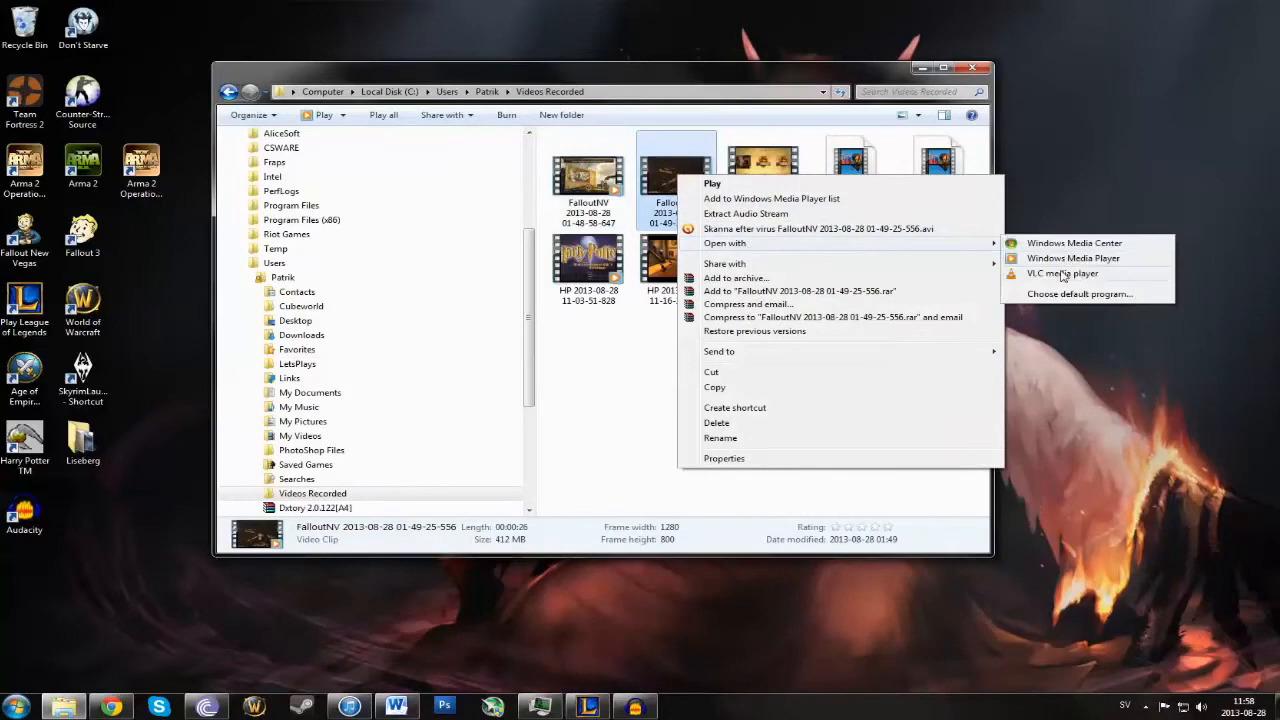
left_click(1061, 273)
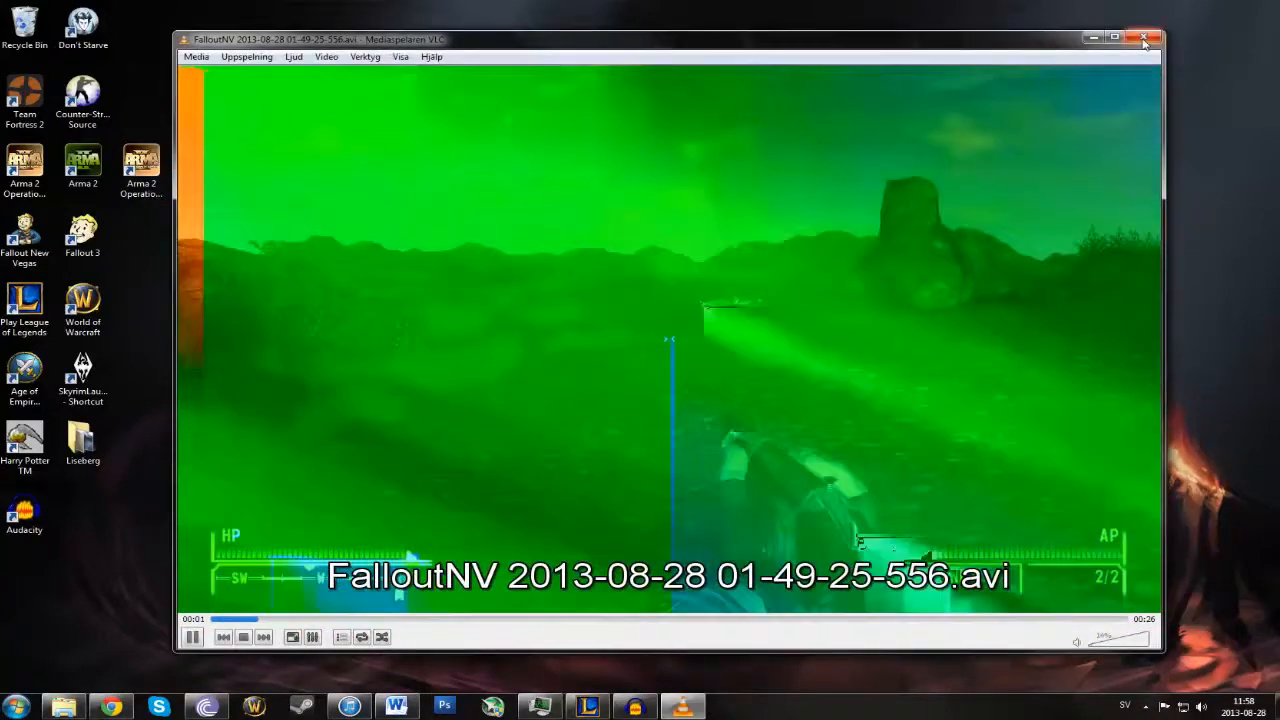
left_click(1144, 37)
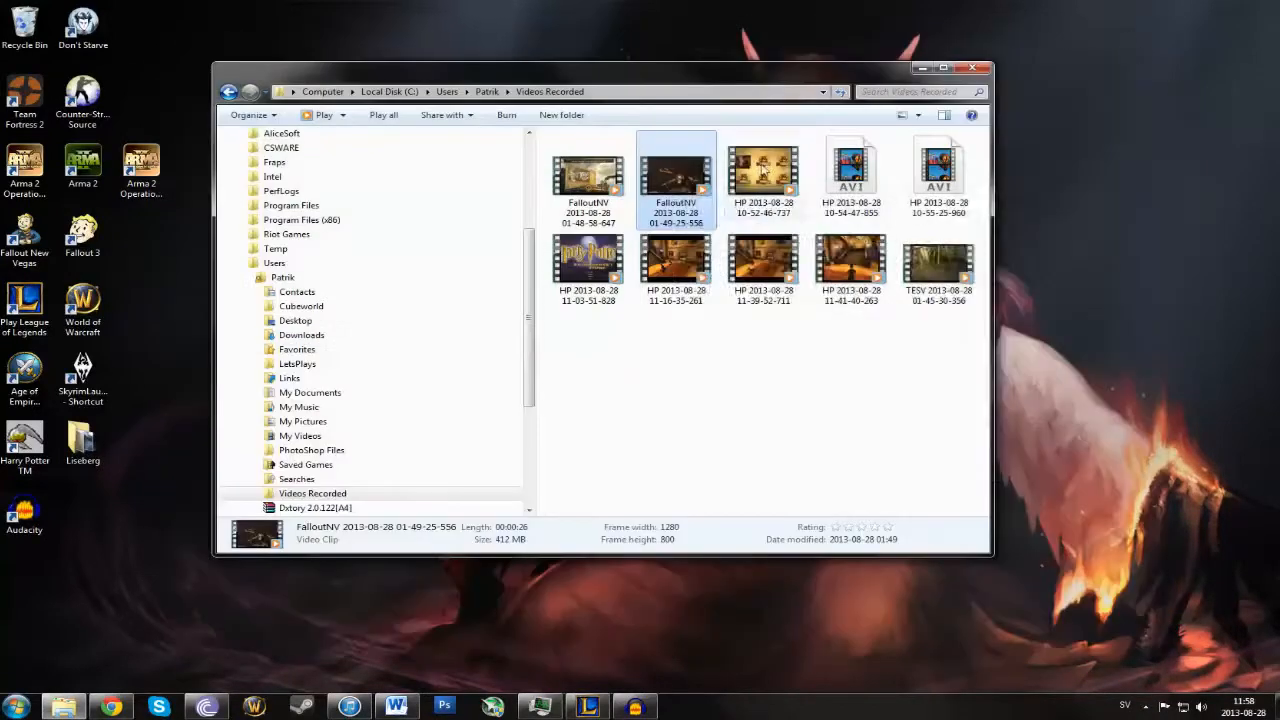
right_click(676, 170)
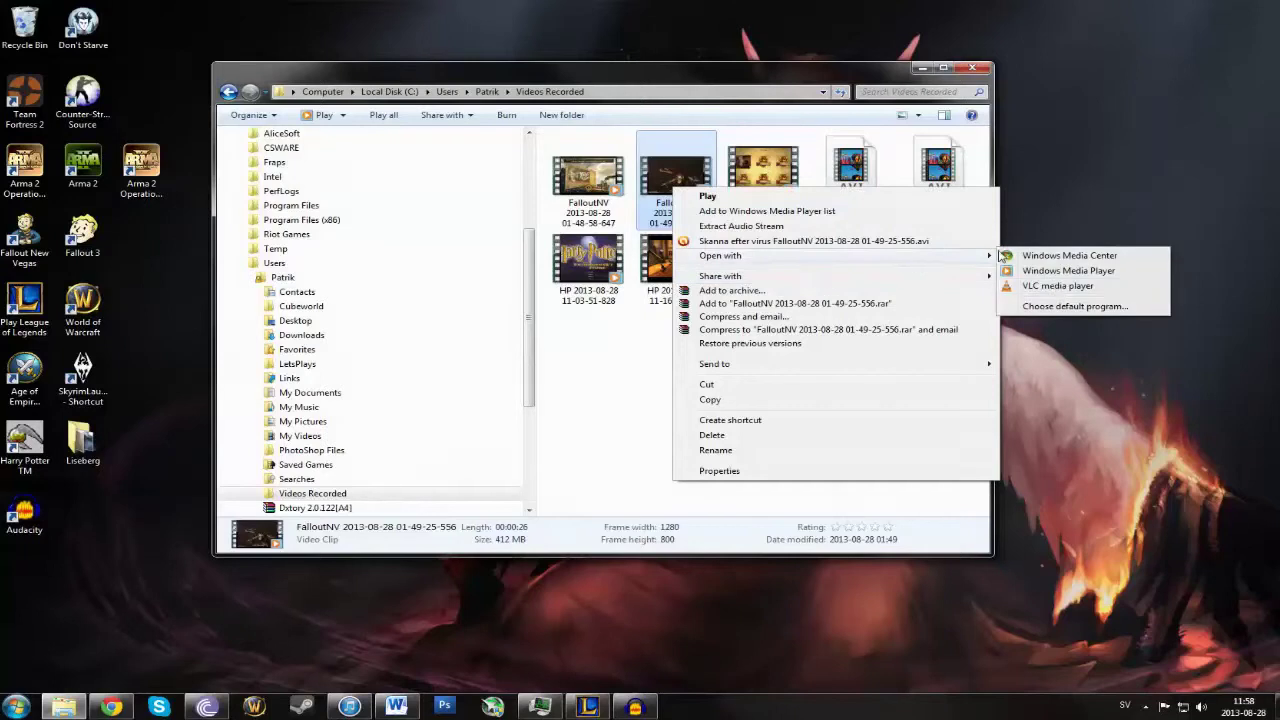
mouse_move(1086, 293)
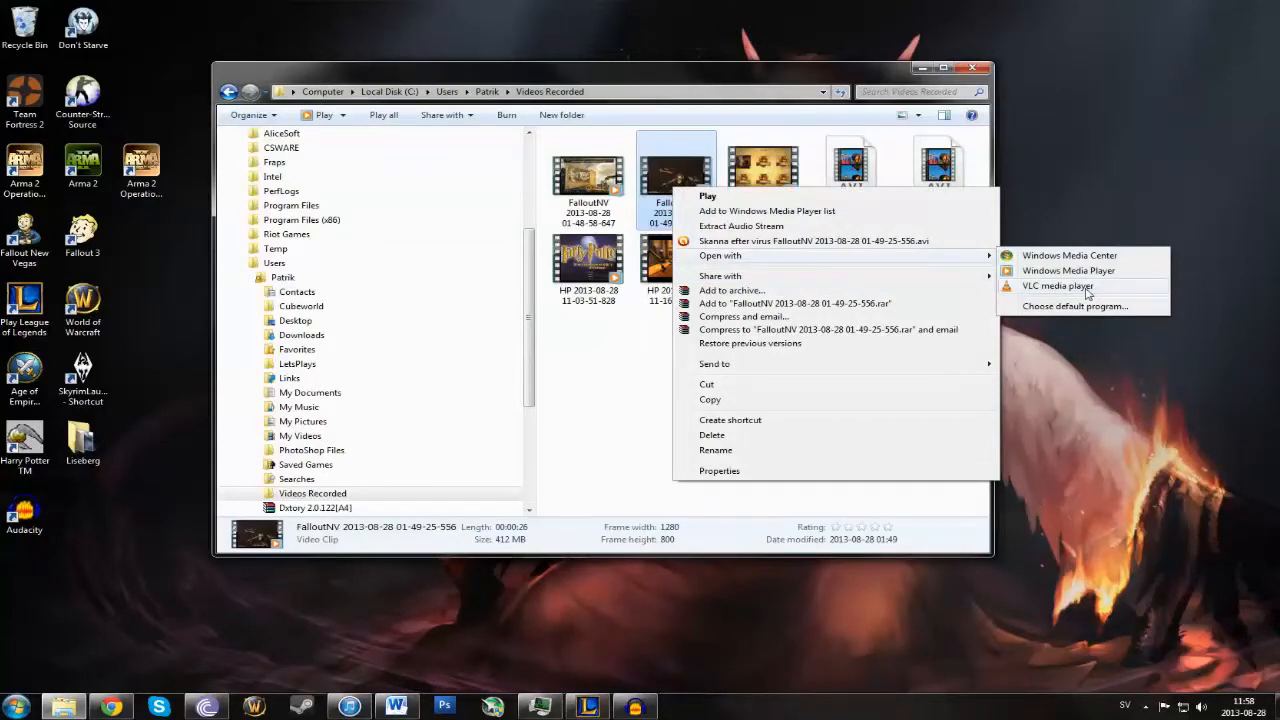
mouse_move(1093, 275)
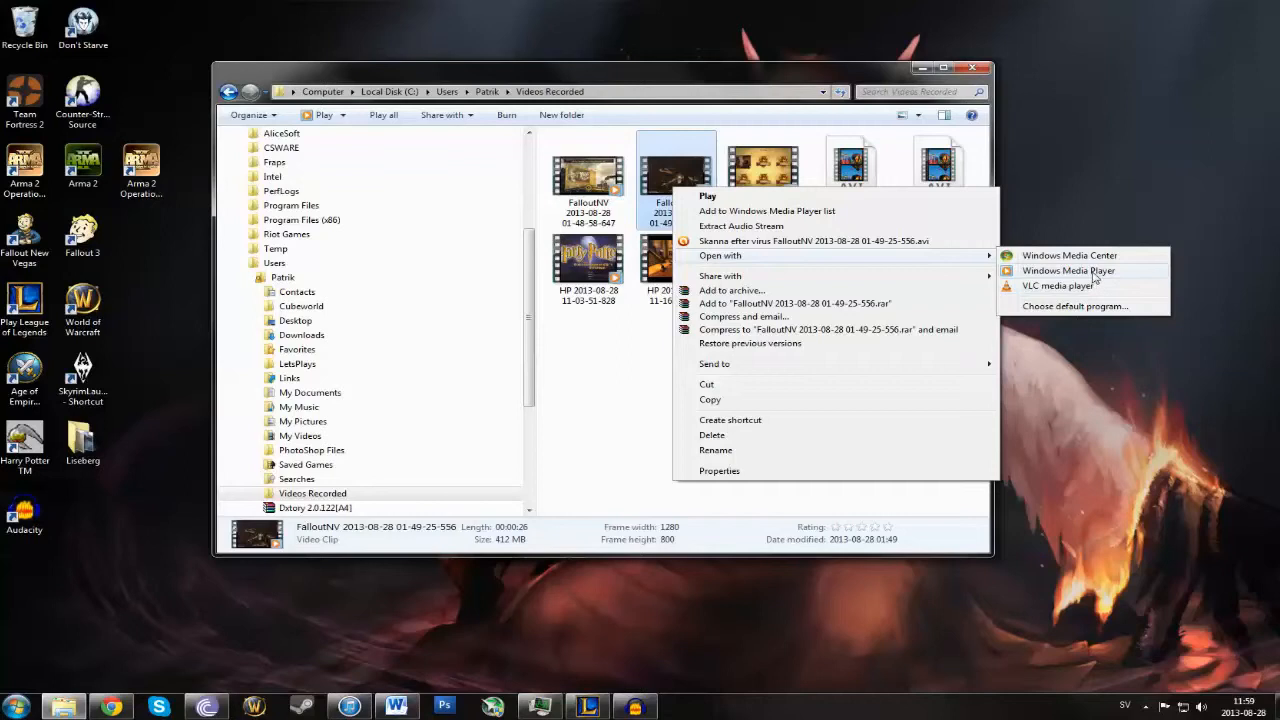
left_click(1068, 270)
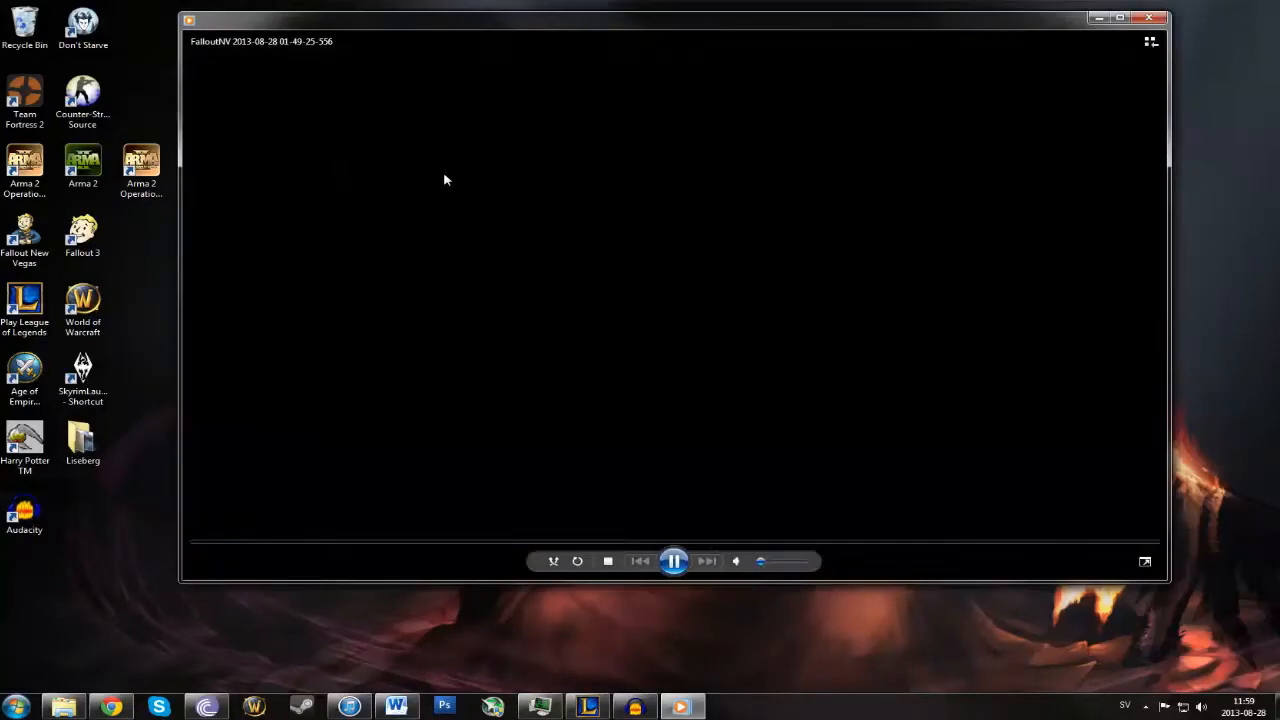
left_click(673, 561)
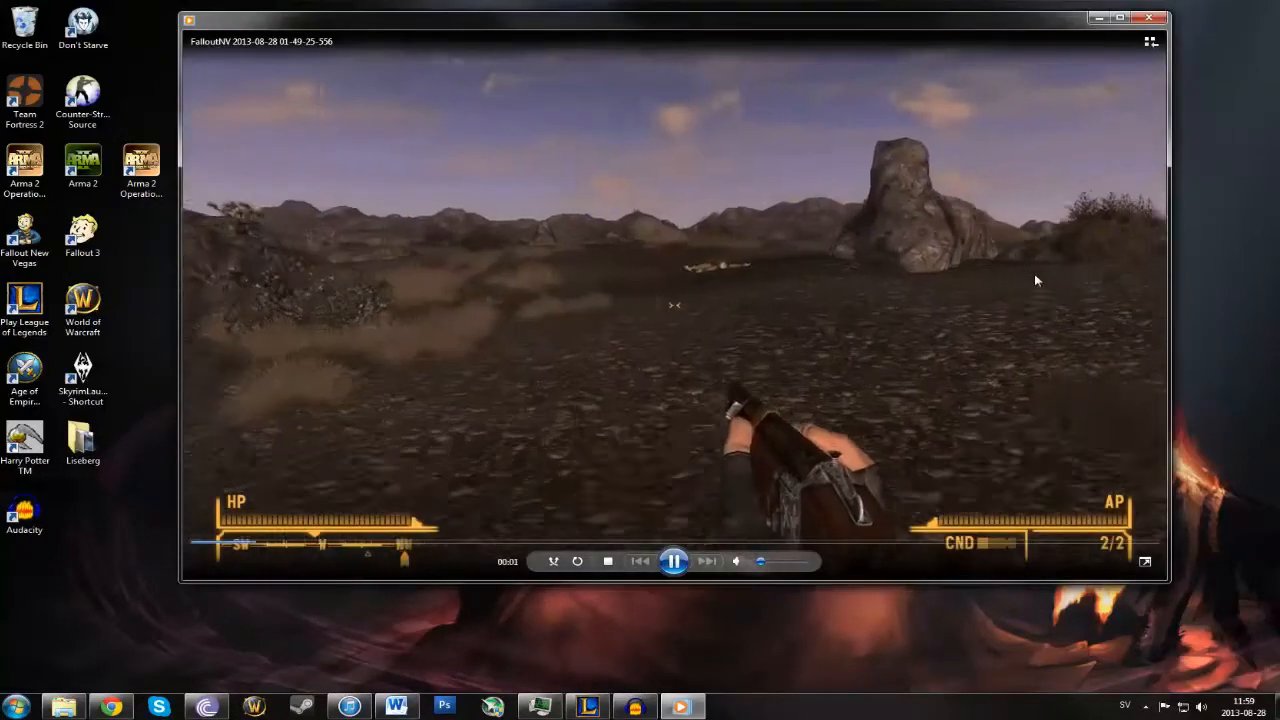